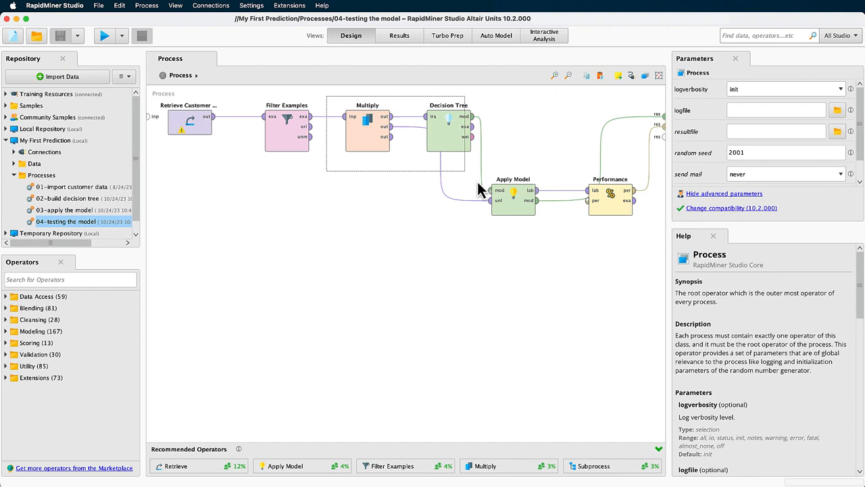
# - Delete the old operators and drop a Cross Validation operator after Filter Examples
pyautogui.click(367, 120)
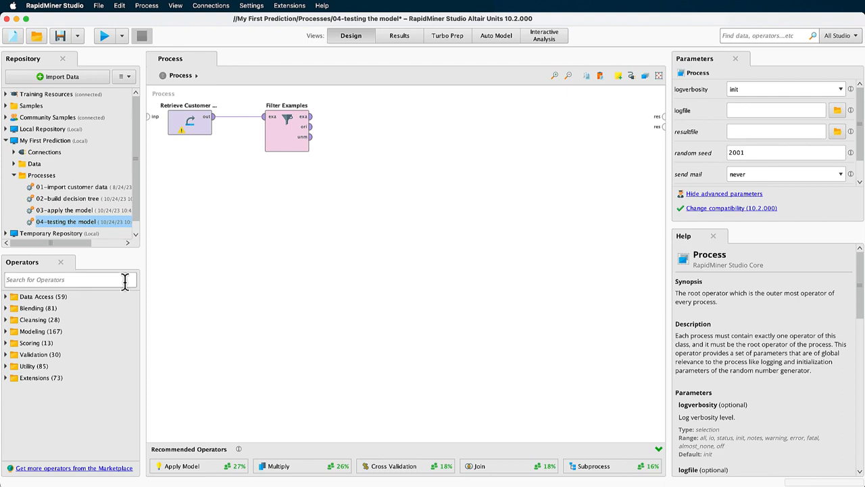
pyautogui.write('cross validation')
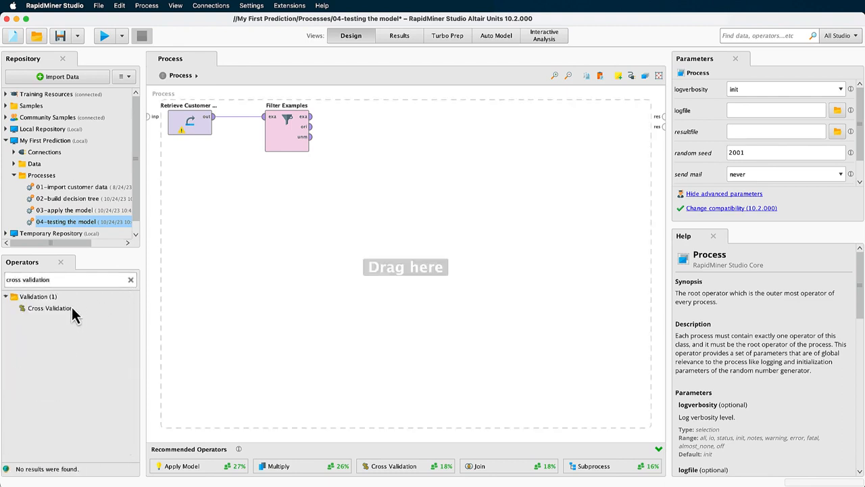
pyautogui.moveTo(50, 307); pyautogui.dragTo(383, 131)
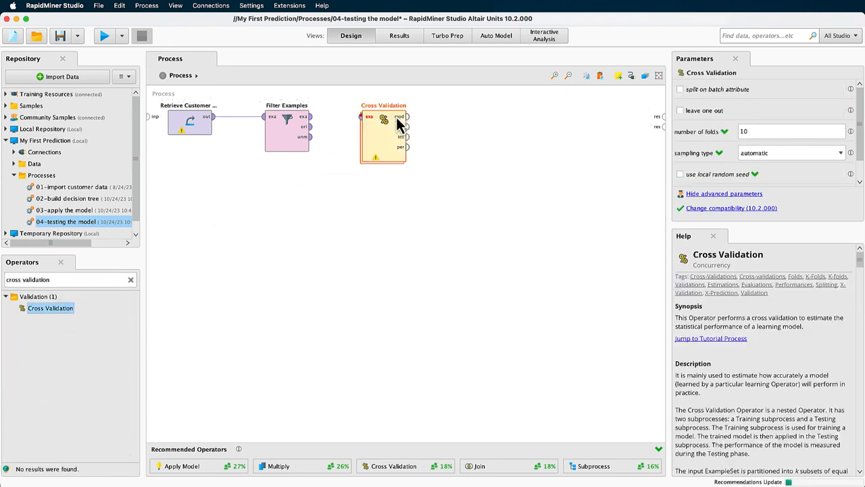
pyautogui.click(287, 128)
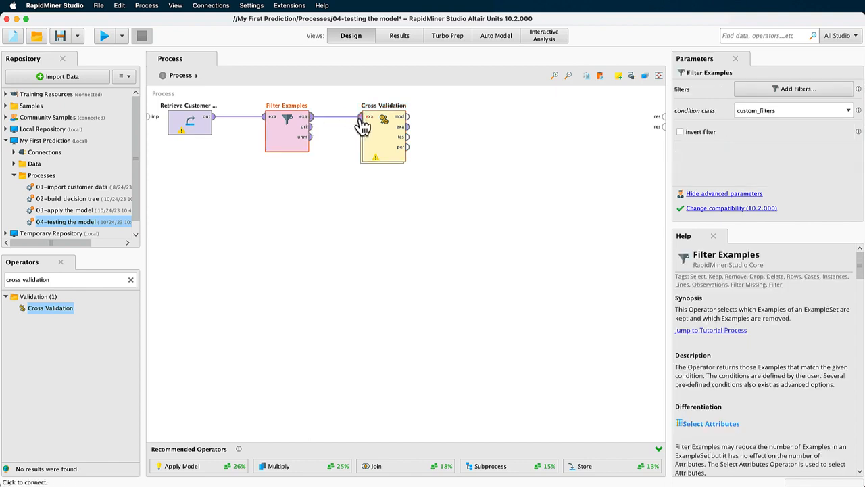
# - Connect Filter Examples' output into Cross Validation and select it to view its 10-fold defaults
pyautogui.click(383, 135)
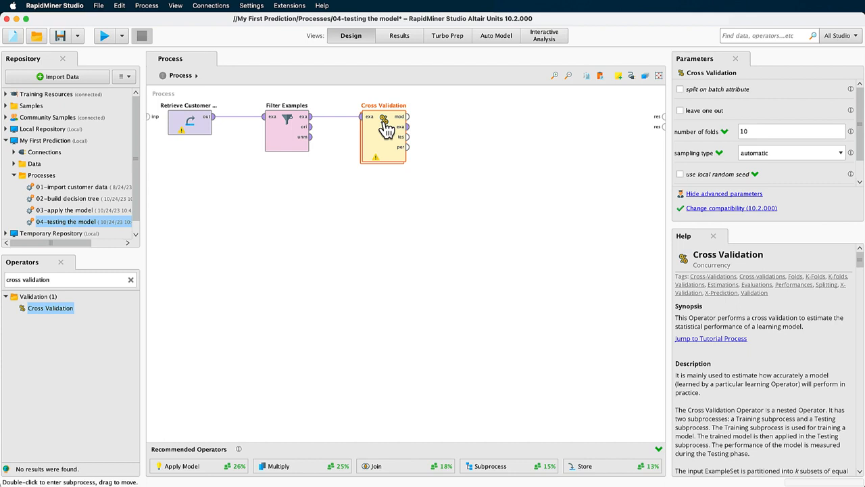
pyautogui.click(383, 132)
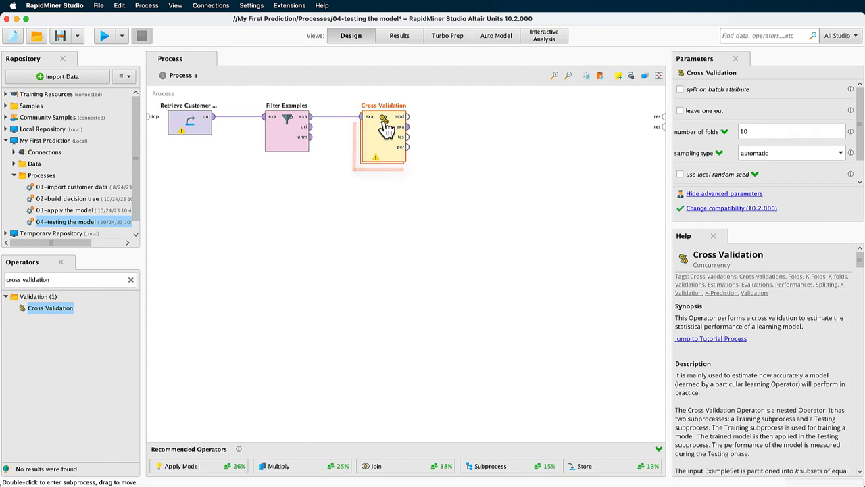
pyautogui.click(383, 136)
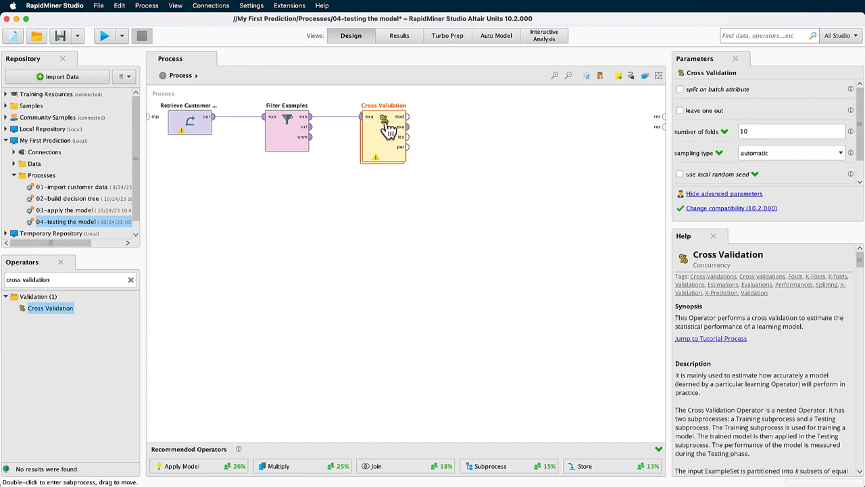
# - Enter the Cross Validation subprocess and search the operators for 'decision tree'
pyautogui.doubleClick(383, 131)
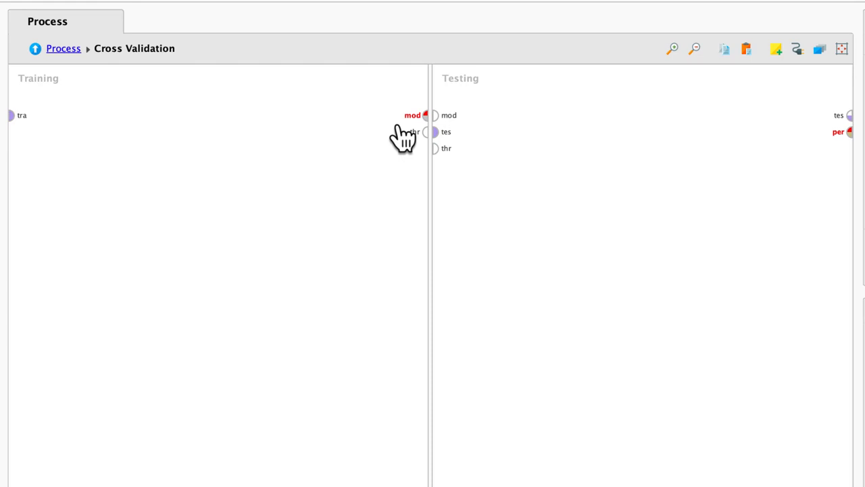
pyautogui.click(39, 77)
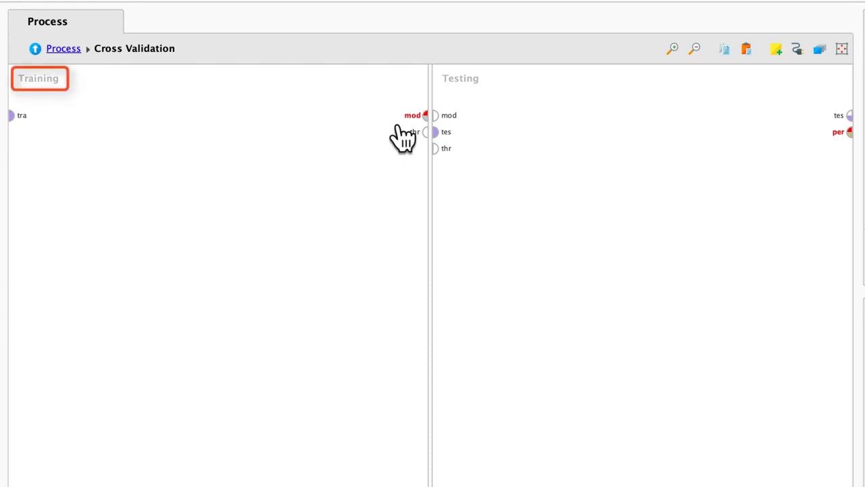
pyautogui.click(460, 78)
pyautogui.write('decision tree')
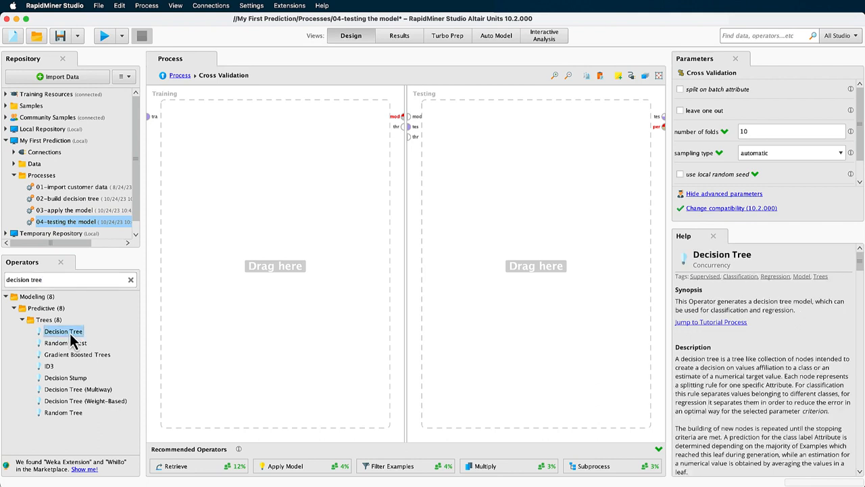
# - Place a Decision Tree in Training, wiring training data in and its model out
pyautogui.moveTo(63, 330); pyautogui.dragTo(255, 128)
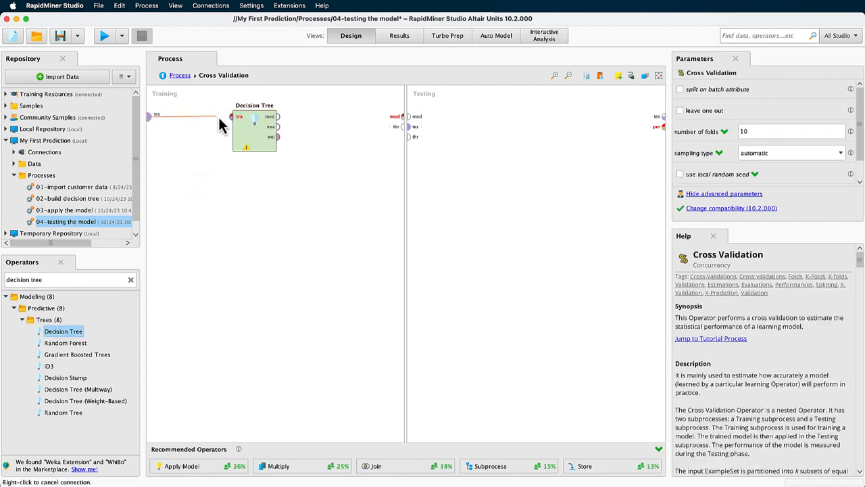
pyautogui.click(235, 117)
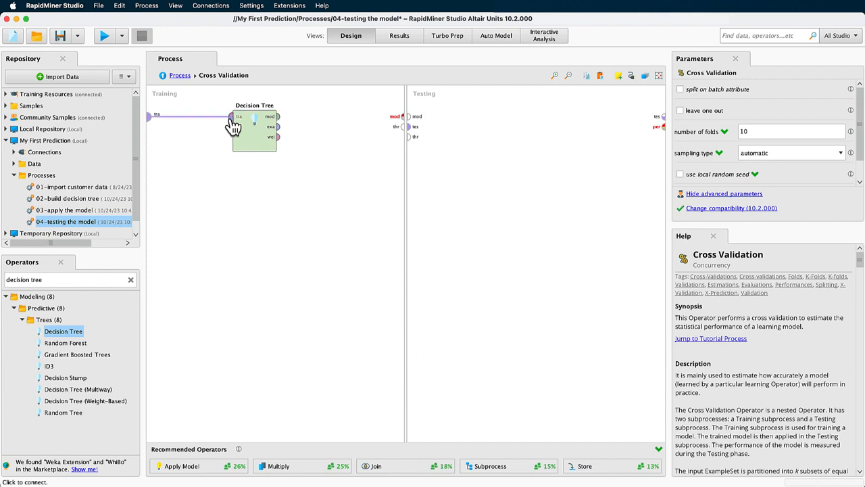
pyautogui.click(255, 127)
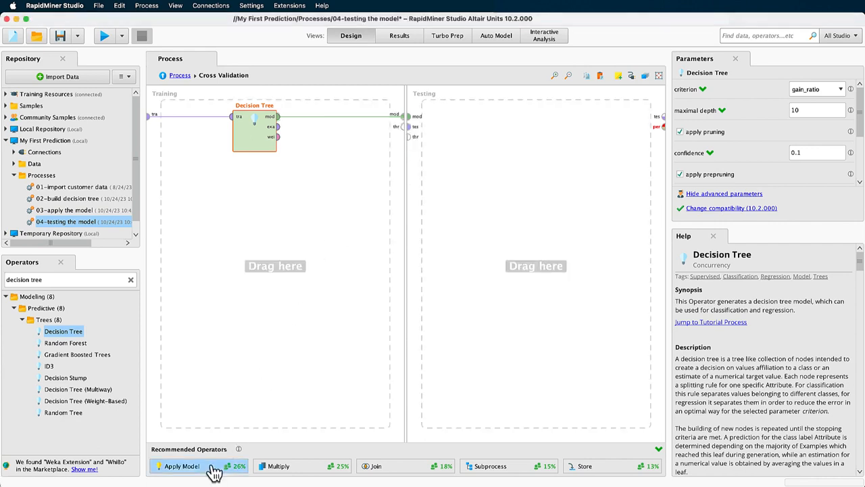
# - Add Apply Model and Performance to Testing and feed the trained model into Apply Model
pyautogui.click(181, 465)
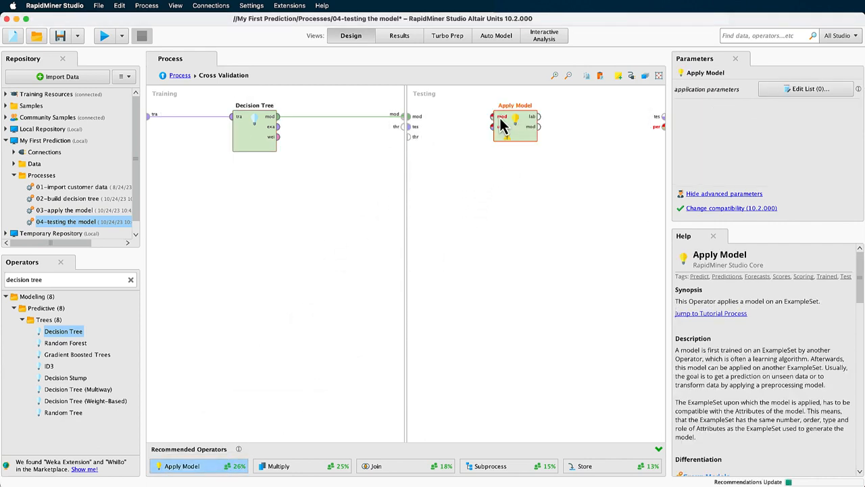
pyautogui.moveTo(515, 125); pyautogui.dragTo(483, 125)
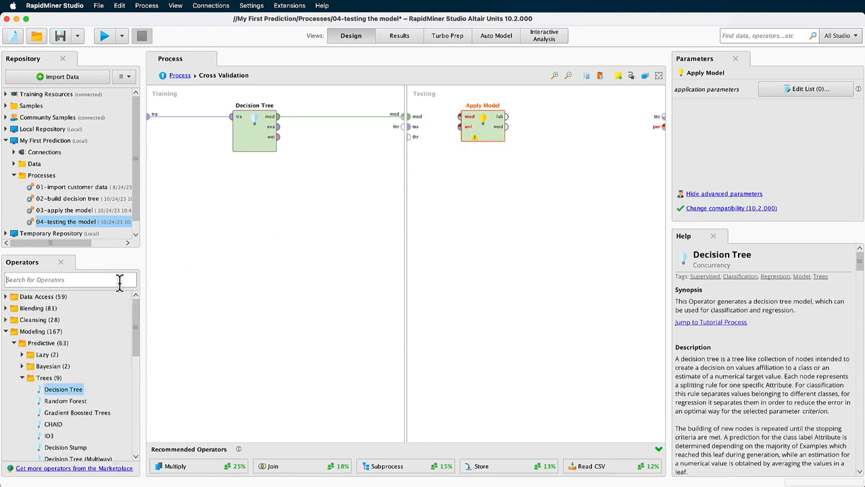
pyautogui.write('performance')
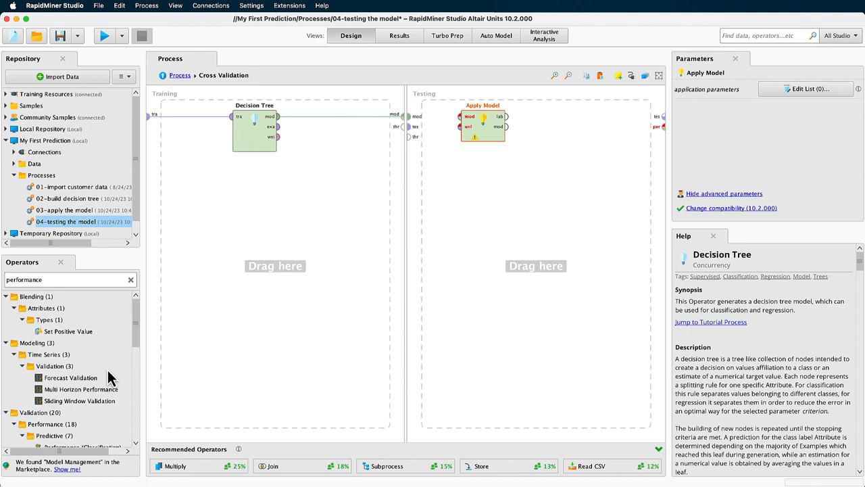
pyautogui.click(52, 384)
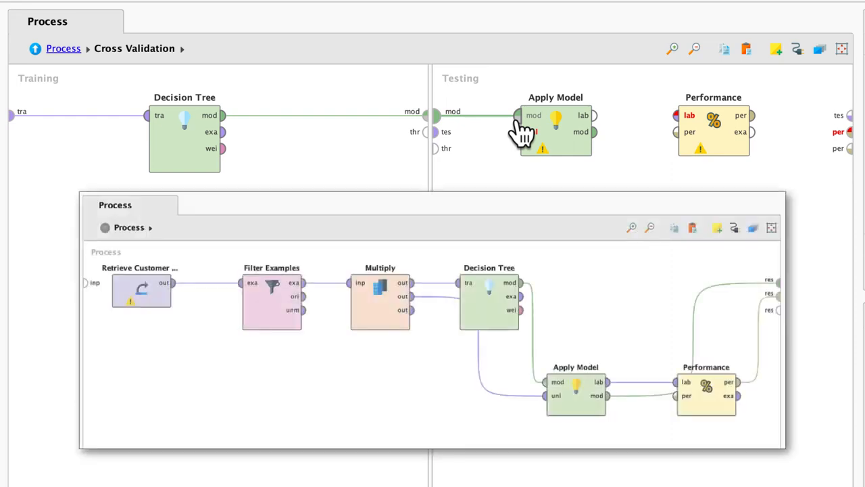
pyautogui.click(380, 297)
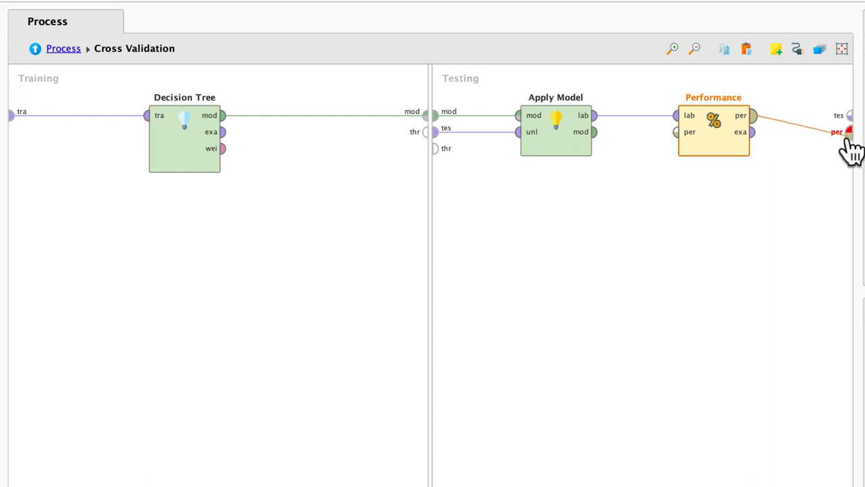
pyautogui.moveTo(838, 132)
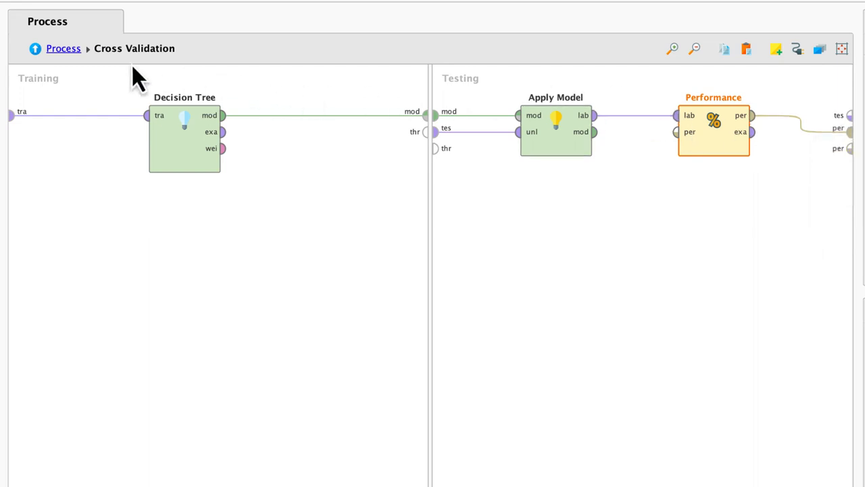
# - Go back to the top-level process via the Process breadcrumb
pyautogui.click(63, 48)
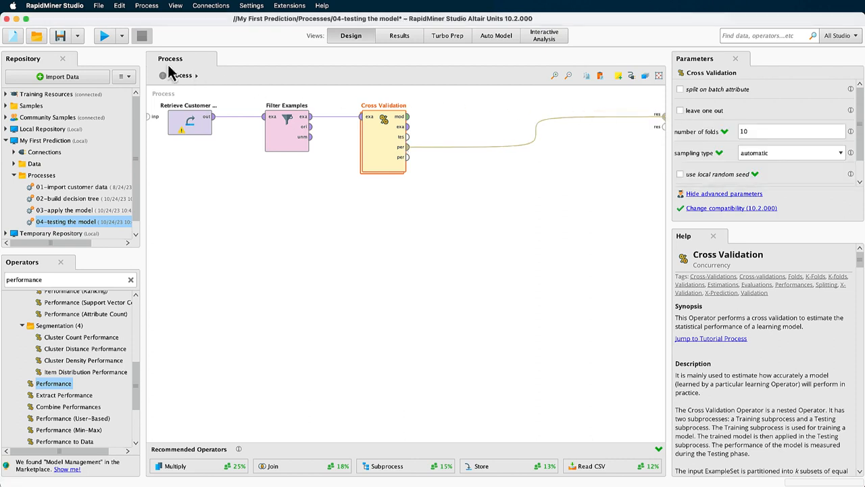
# - Run the process and view the confusion matrix showing 82.11% ± 4.00% accuracy
pyautogui.click(104, 36)
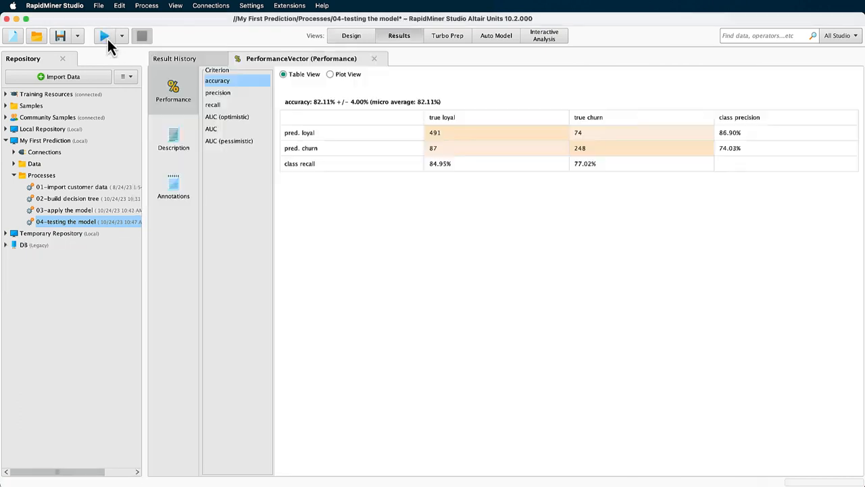
pyautogui.moveTo(104, 36)
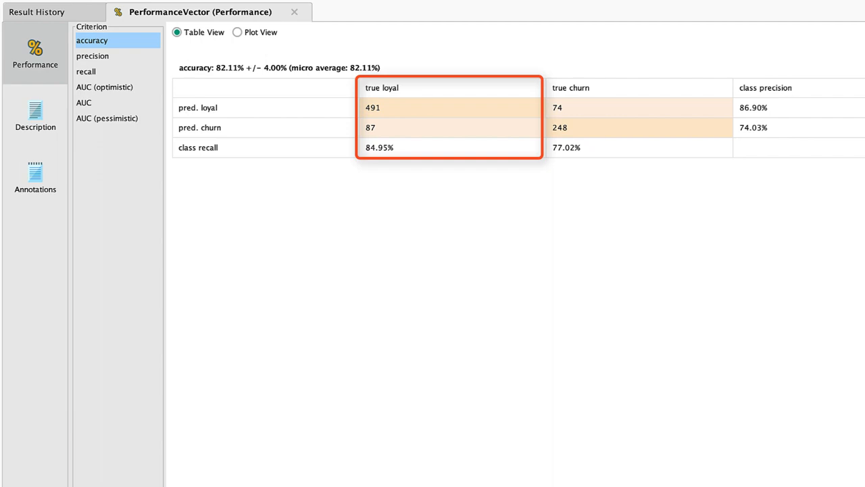
pyautogui.click(638, 117)
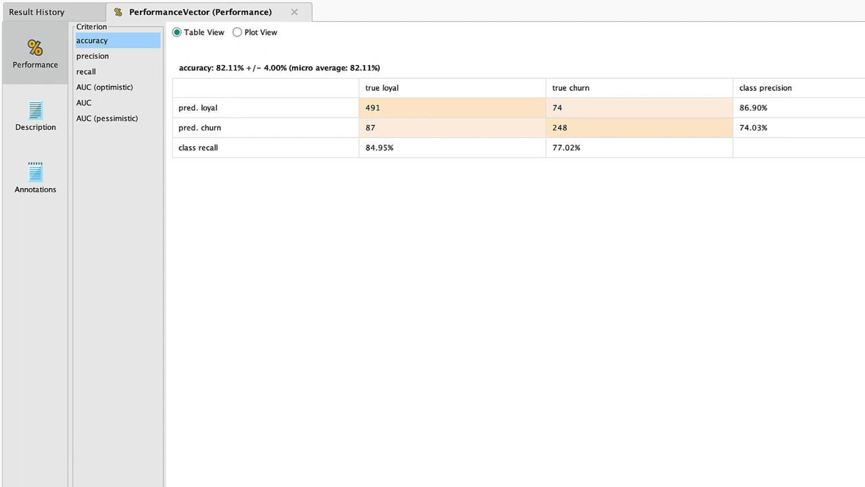
pyautogui.click(636, 147)
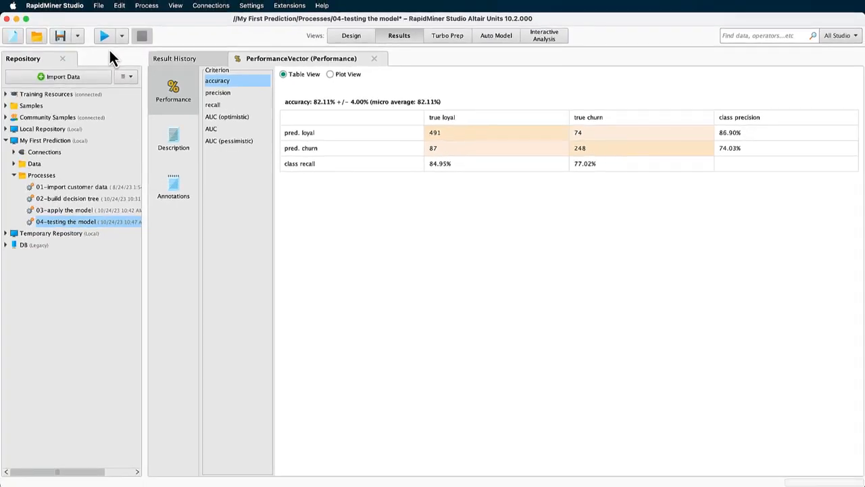
pyautogui.moveTo(52, 184)
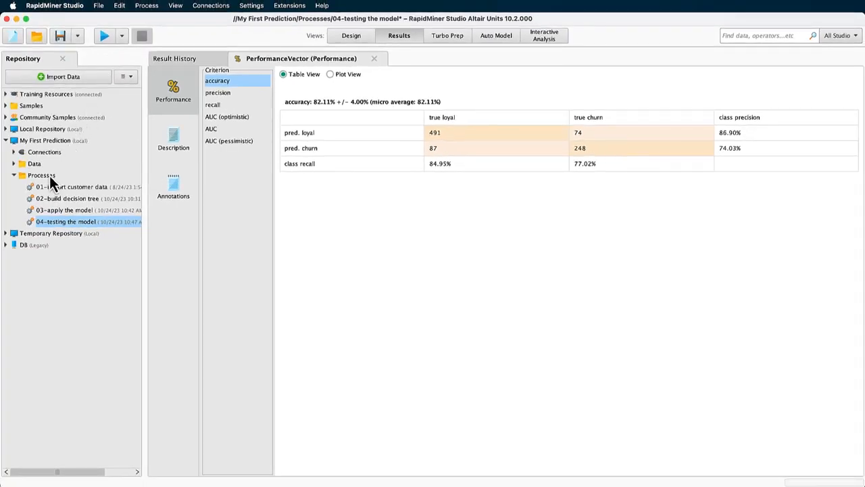
# - Store the process as '05-cross-validation' in the Processes folder
pyautogui.rightClick(42, 175)
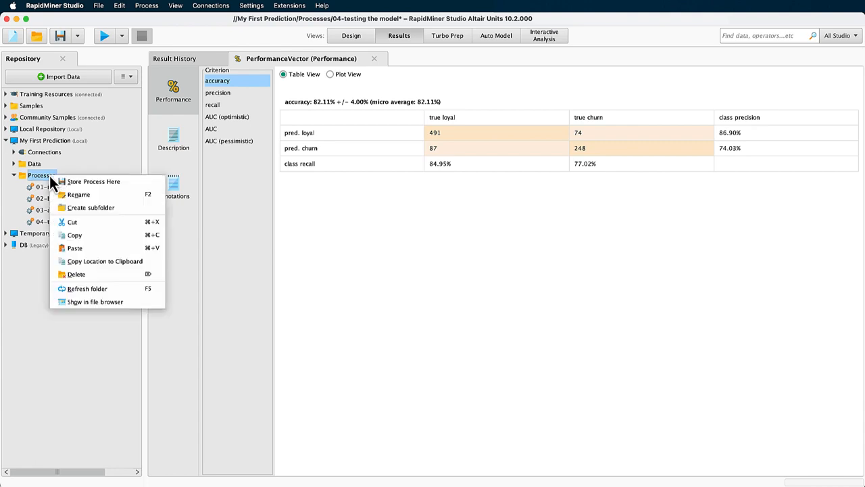
pyautogui.click(94, 182)
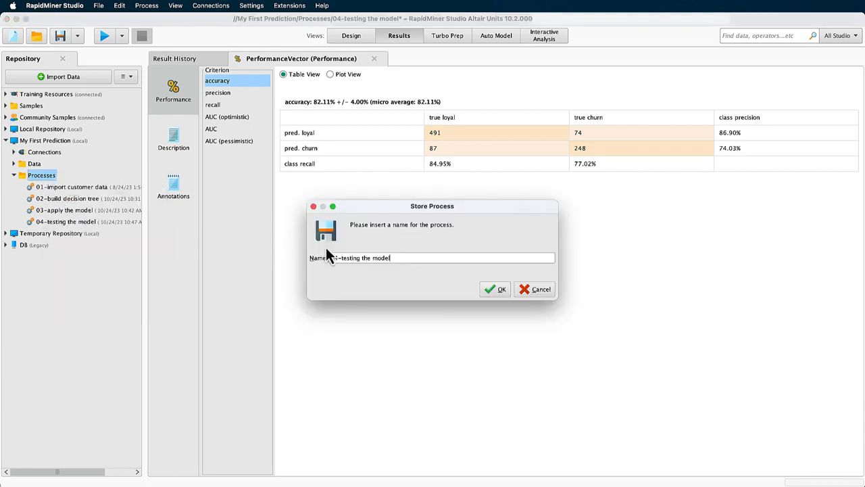
pyautogui.write('05-cross-v')
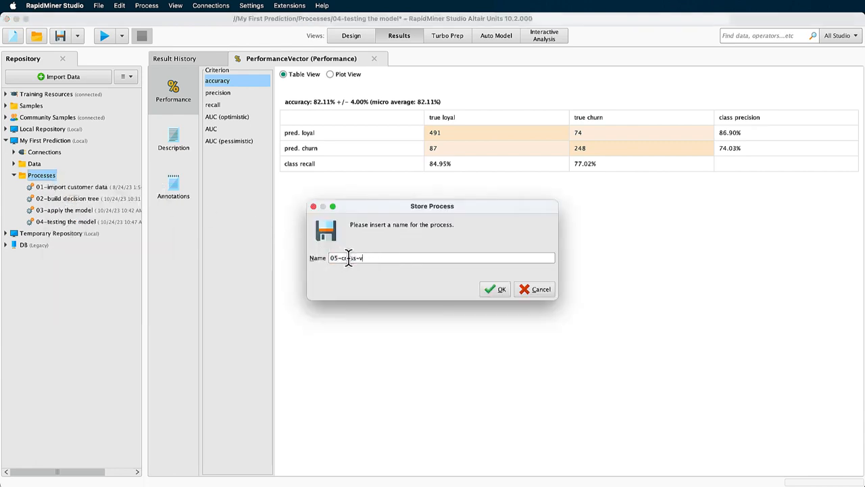
pyautogui.click(496, 289)
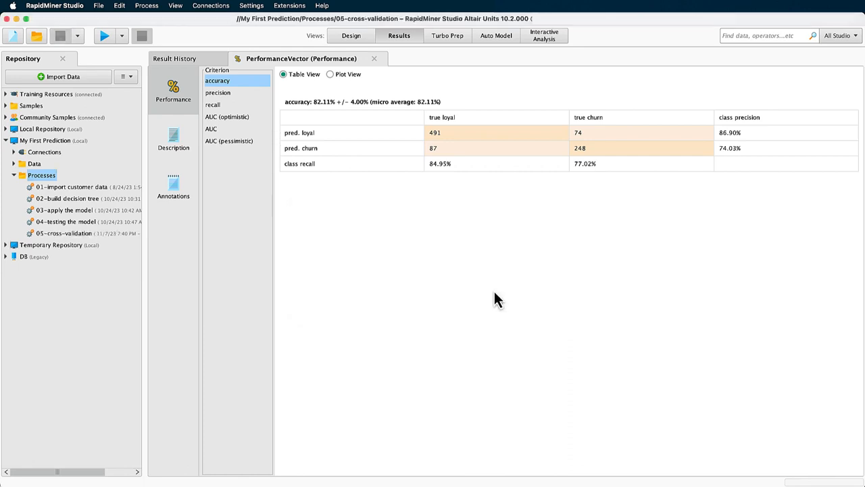